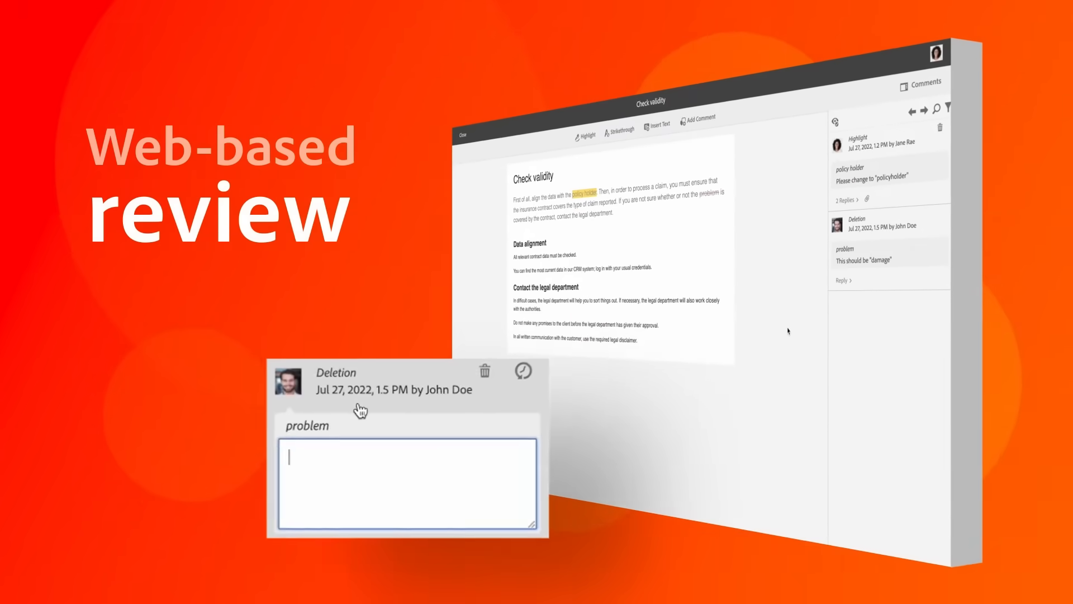
Comment 'This should be "damage"' on the deletion of the word 'problem'
{"action": "type", "text": "This should be \"damage\""}
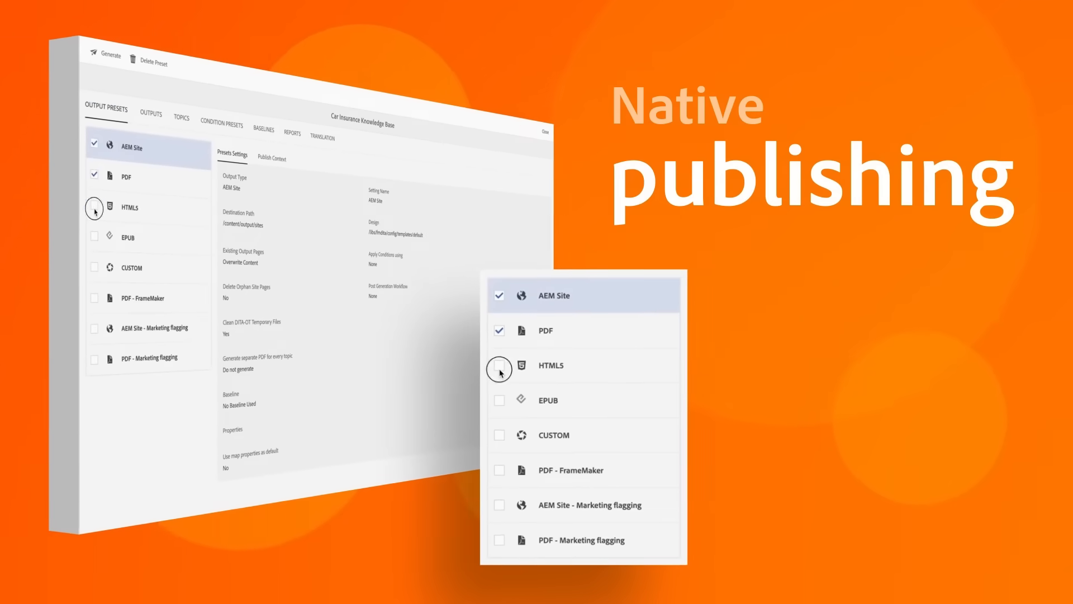
Generate the Car Insurance Knowledge Base with AEM Site, PDF, HTML5 and EPUB presets
{"action": "left_click", "coordinate": [91, 58]}
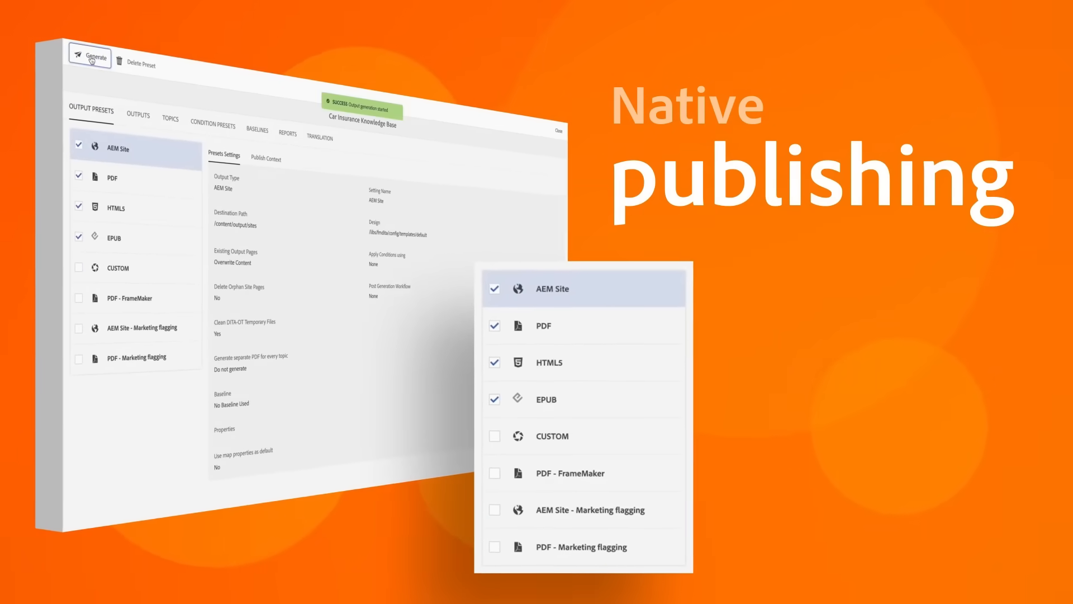